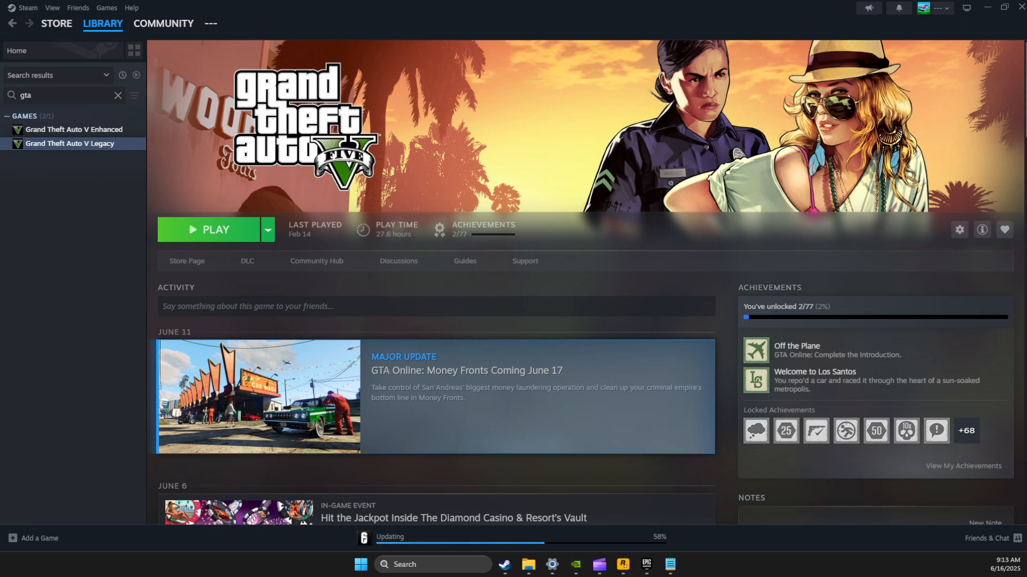
pyautogui.moveTo(70, 394)
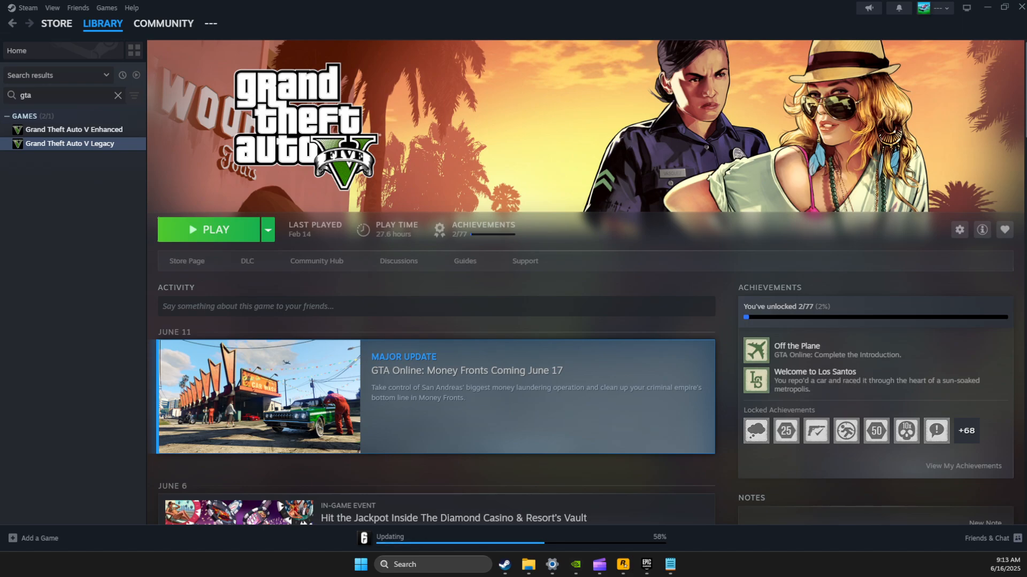
pyautogui.moveTo(1017, 149)
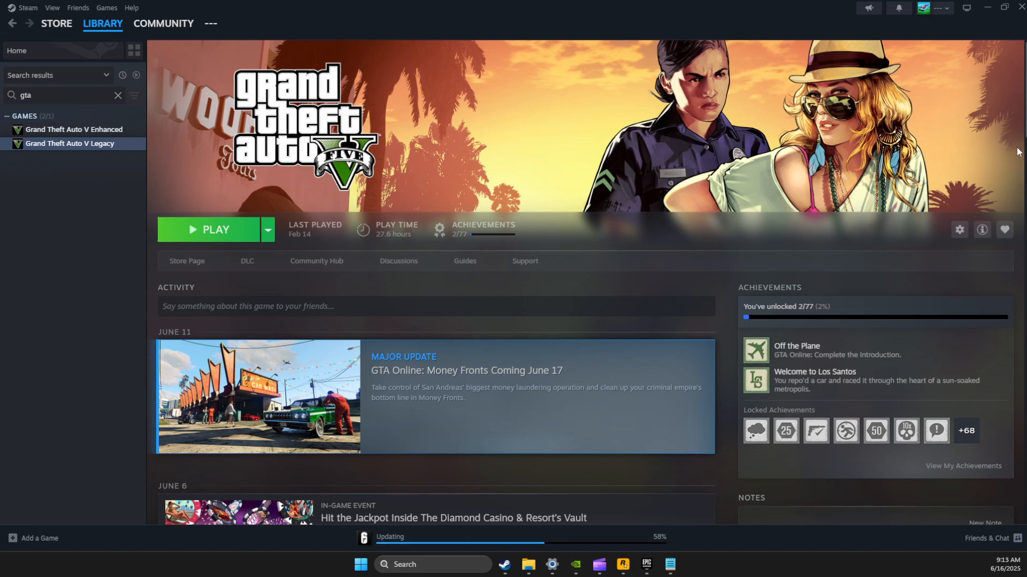
pyautogui.moveTo(44, 146)
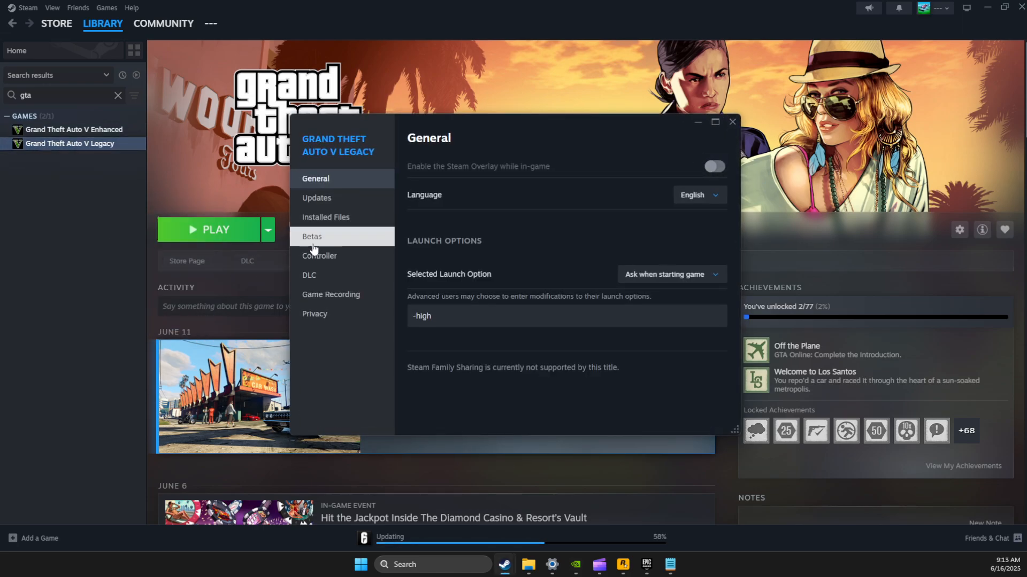
# Step: Check Grand Theft Auto V Legacy's installed files in Steam, confirming its install folder on drive E
pyautogui.click(326, 217)
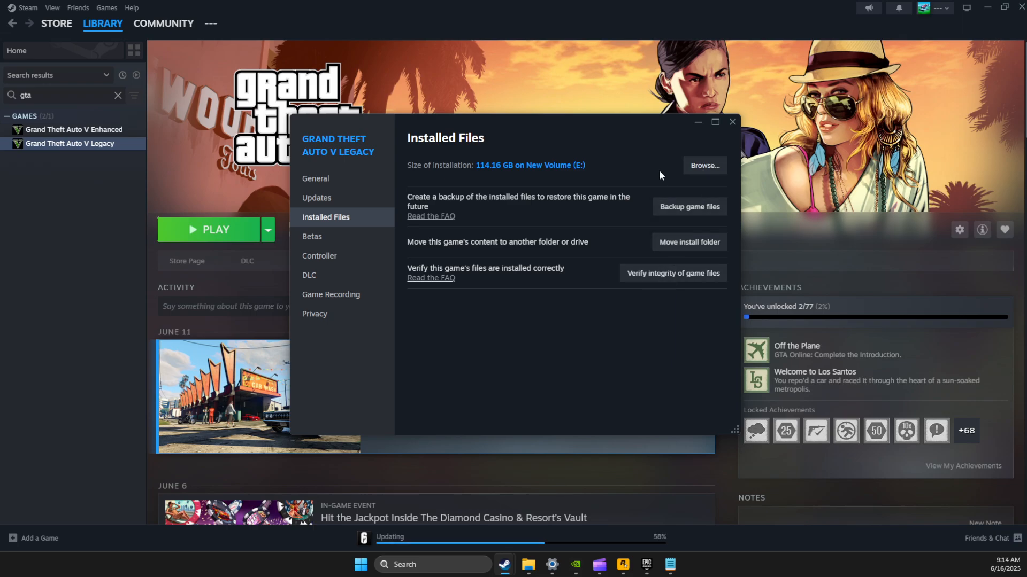
pyautogui.click(704, 165)
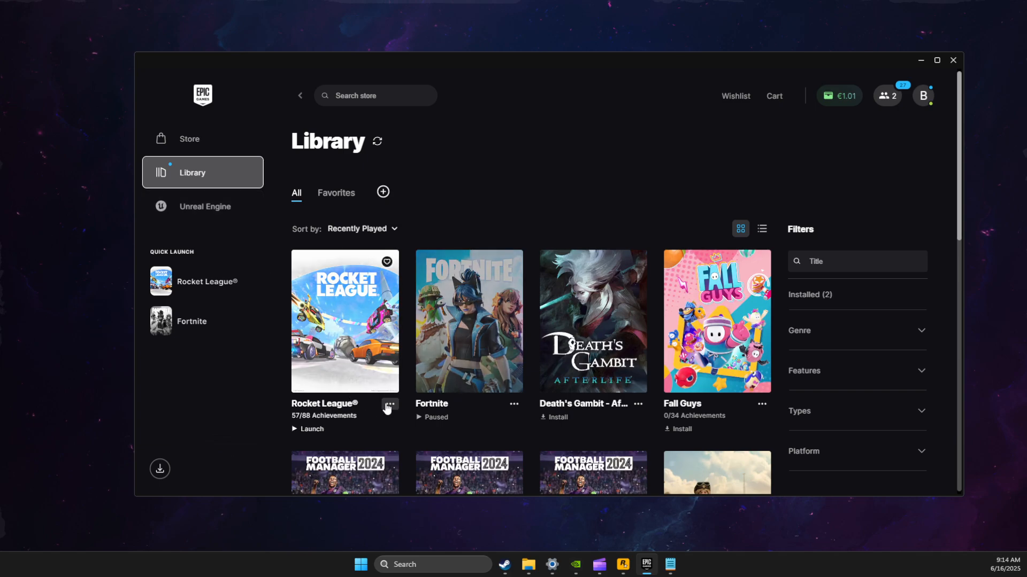
# Step: Review Rocket League's Manage options in Epic Games Launcher, including its 35.51 GB installation folder
pyautogui.click(390, 406)
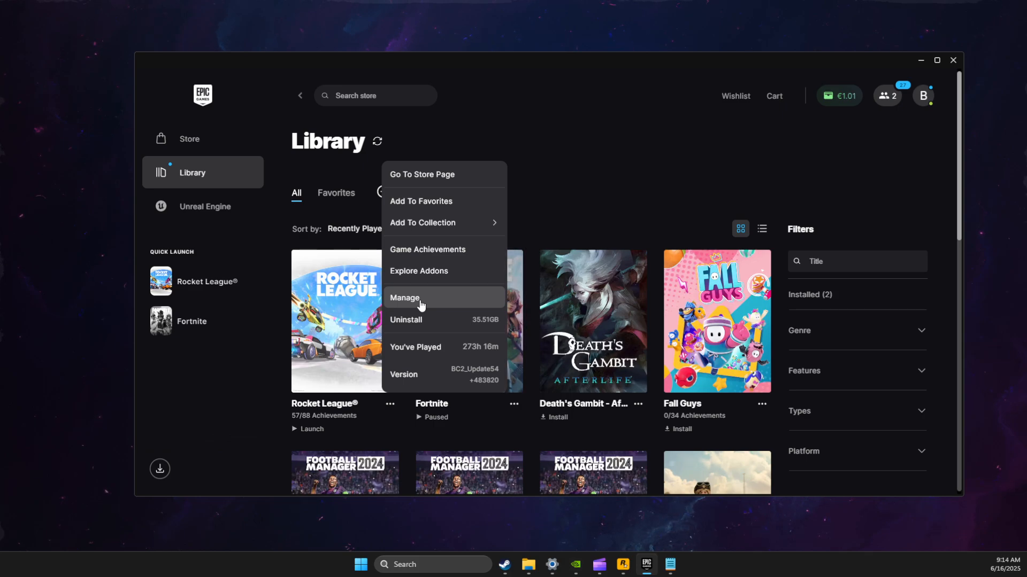
pyautogui.click(404, 298)
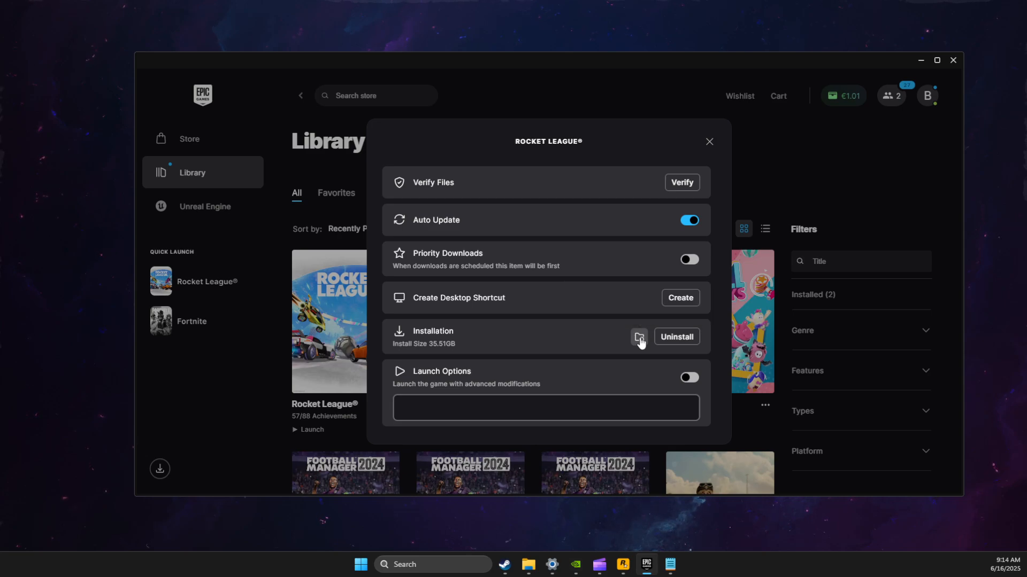
pyautogui.click(637, 336)
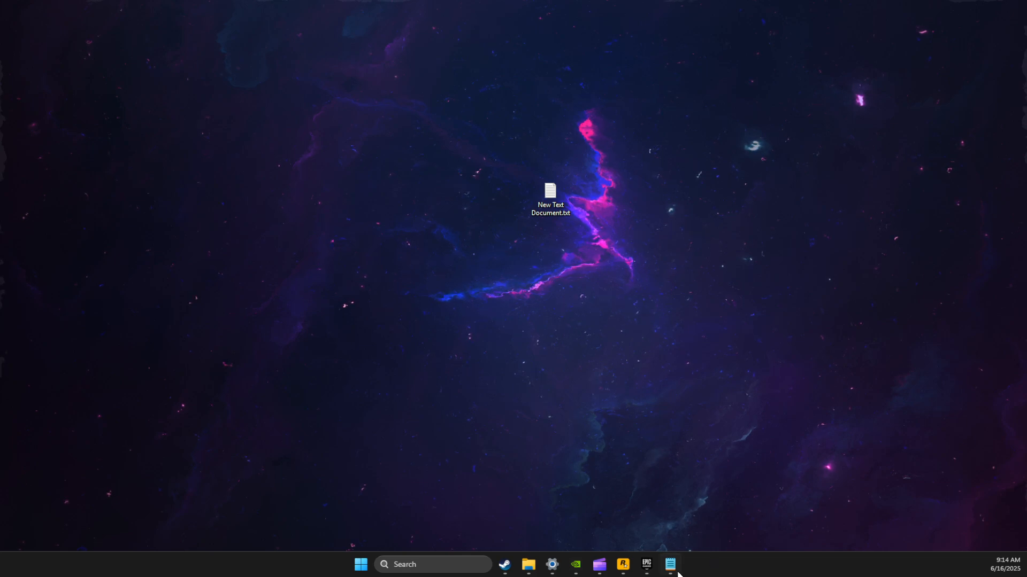
# Step: Open FiveM's CitizenFX.ini in Notepad by running its copied file path through Win+R
pyautogui.write('ru')
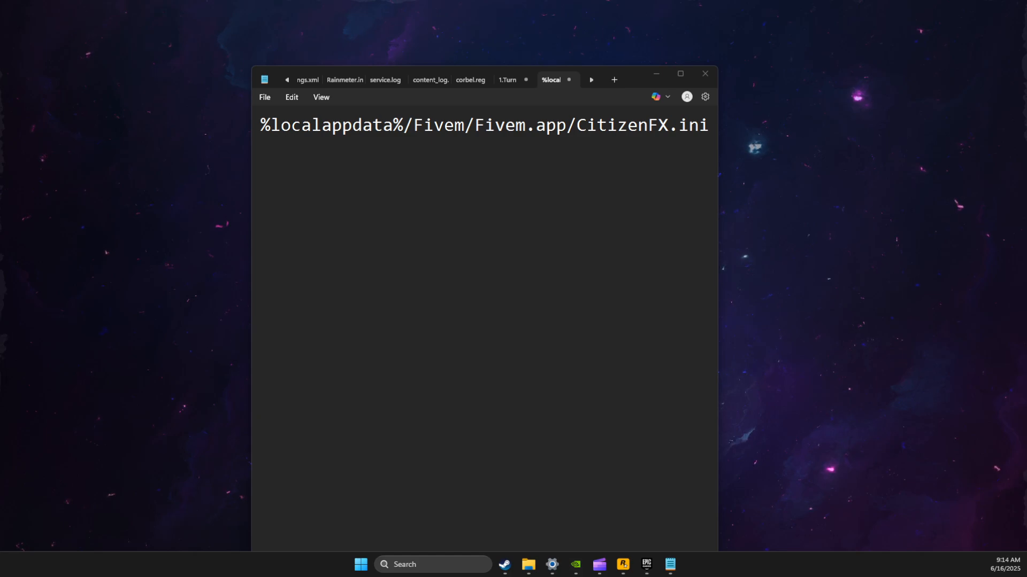
pyautogui.press('ctrl+a')
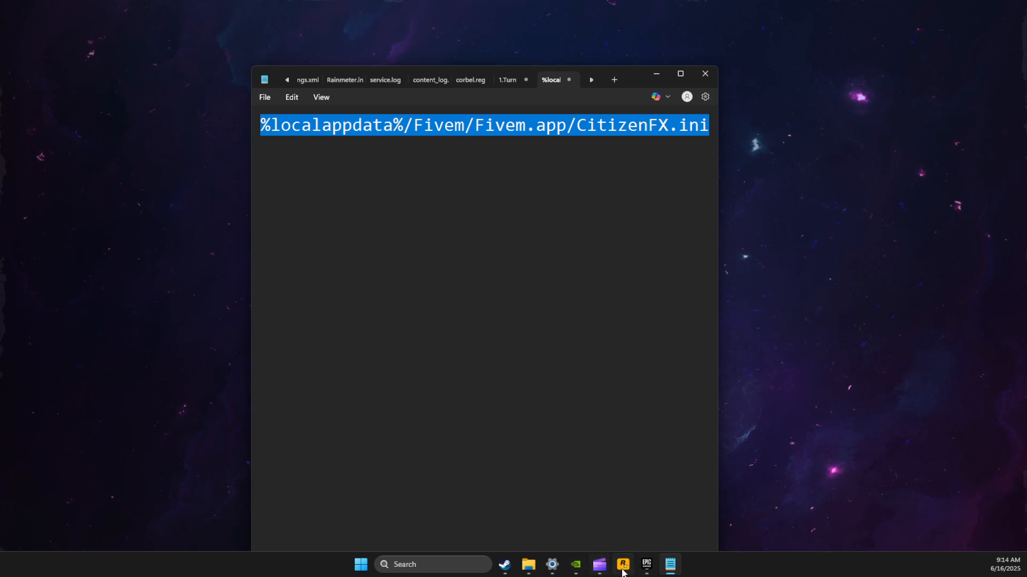
pyautogui.press('Win+r')
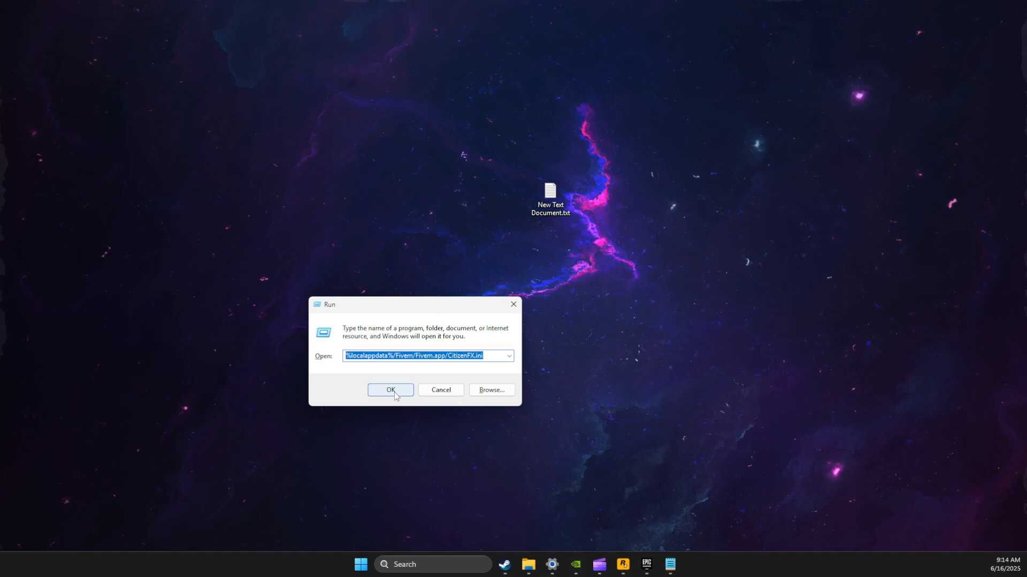
pyautogui.click(390, 389)
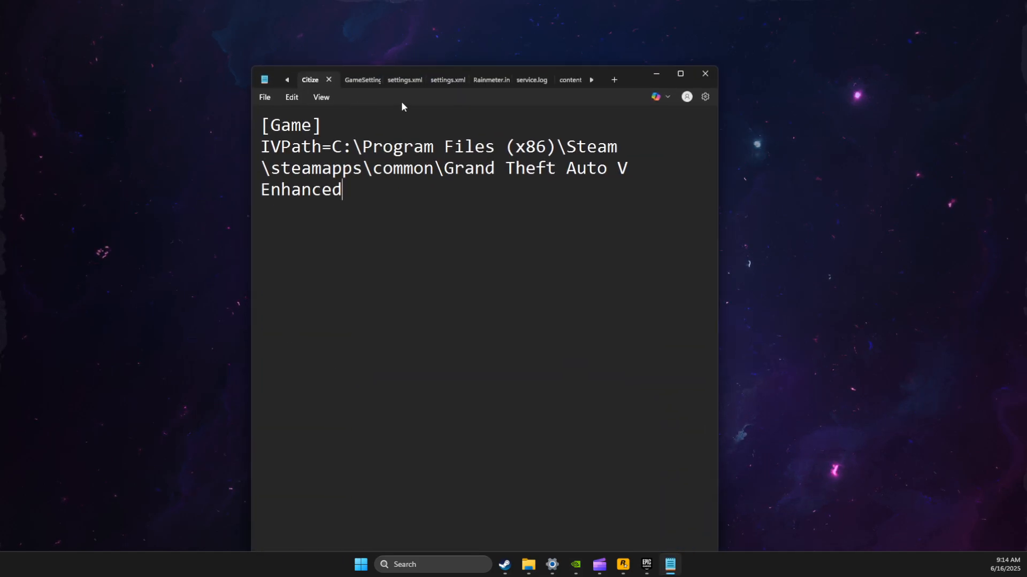
pyautogui.moveTo(458, 124)
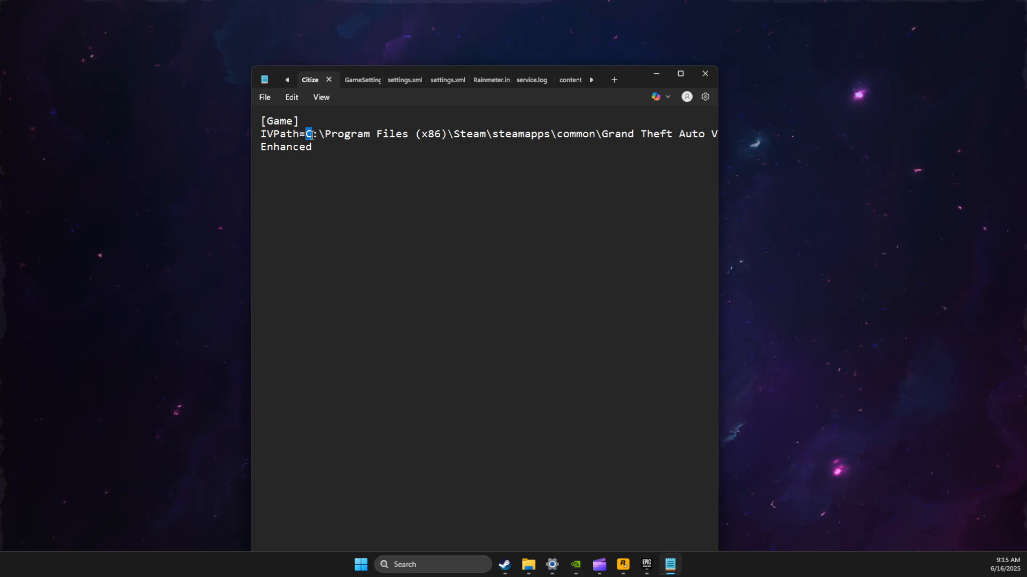
# Step: Replace the Enhanced-folder IVPath value with E:\SteamLibrary\steamapps\common\Grand Theft Auto V
pyautogui.press('Delete')
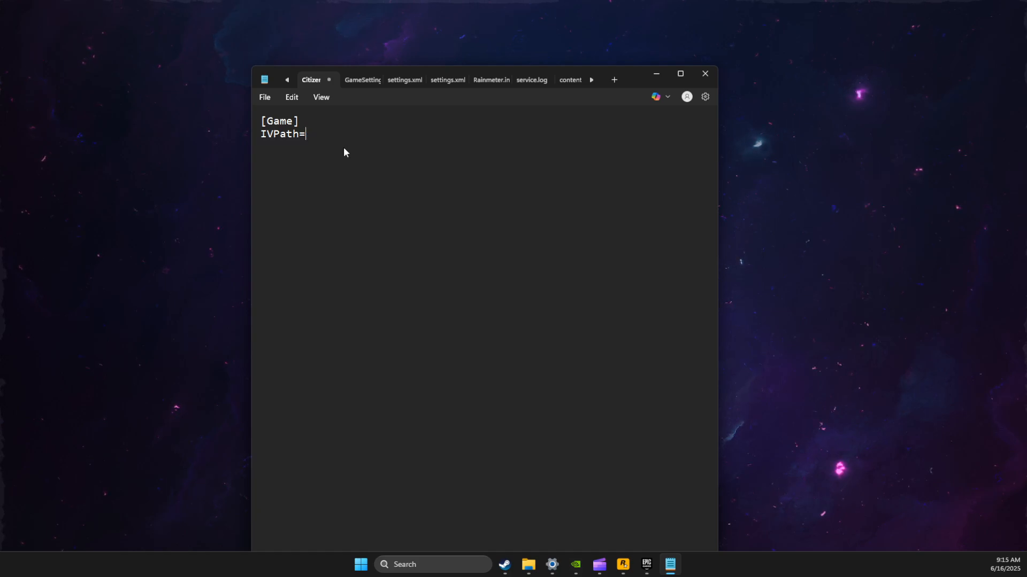
pyautogui.write('E:\\SteamLibrary\\steamapps\\common\\Grand Theft Auto V')
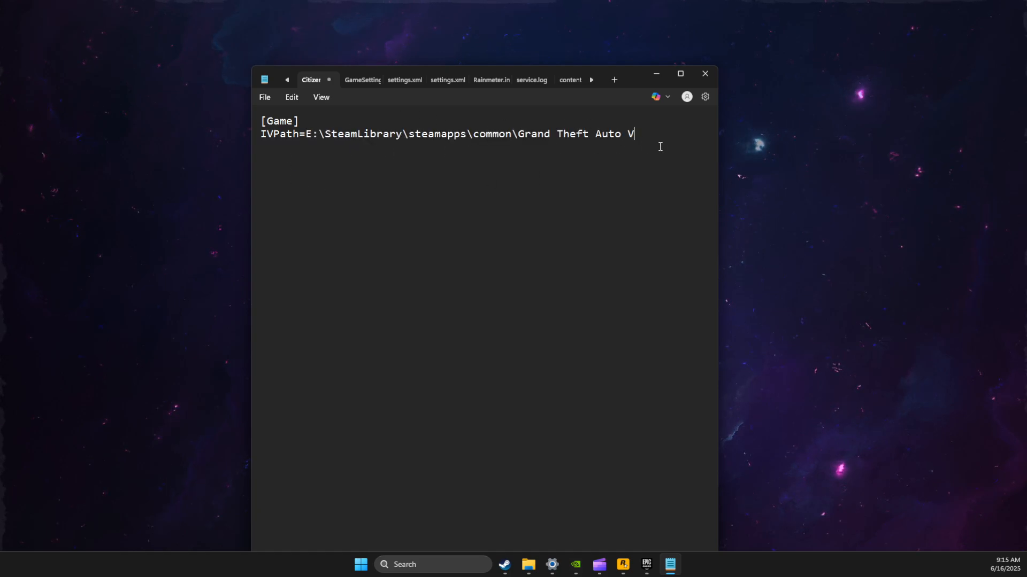
pyautogui.click(265, 97)
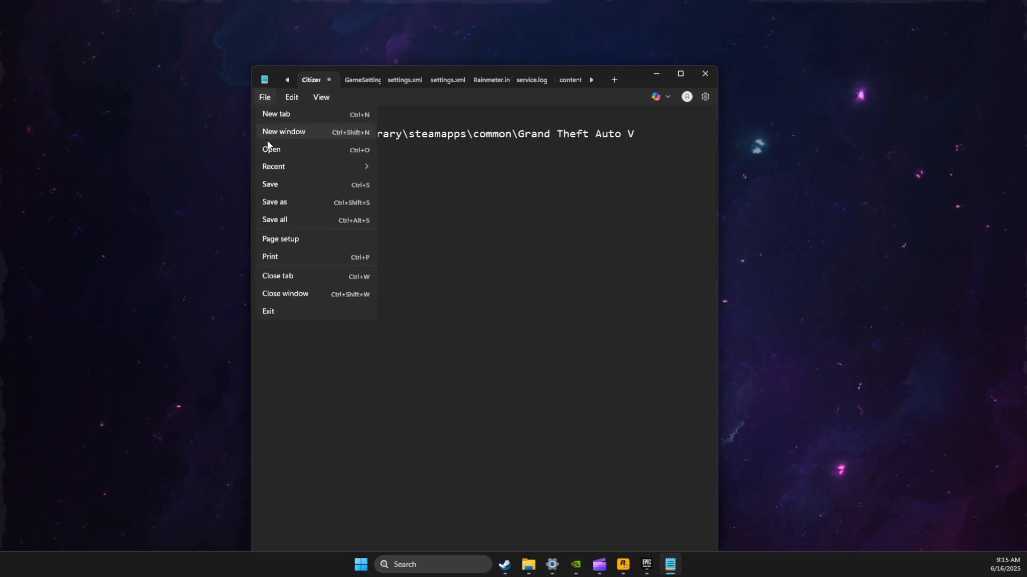